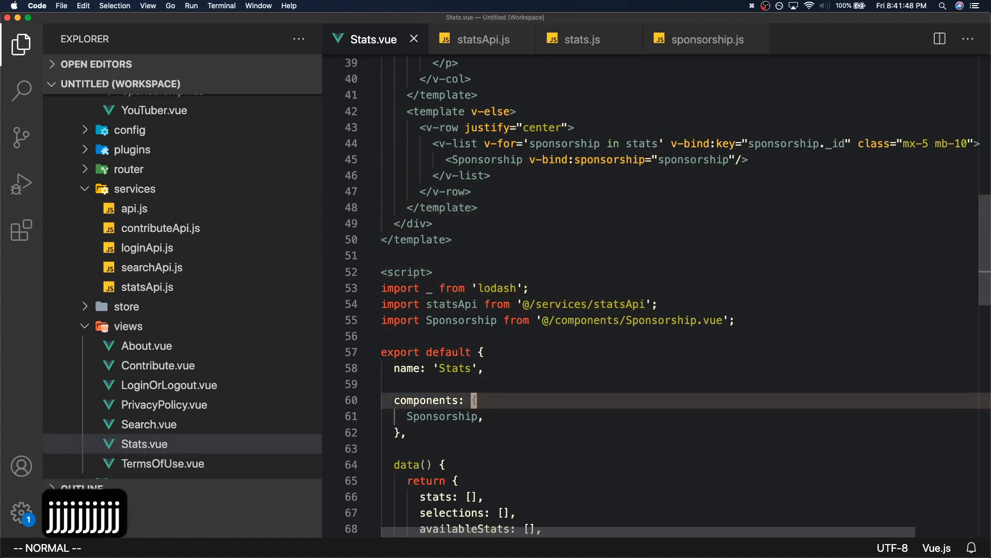
Step: Scroll through the statsApi.js service showing the getStats and getSelections calls
scroll(down, 3)
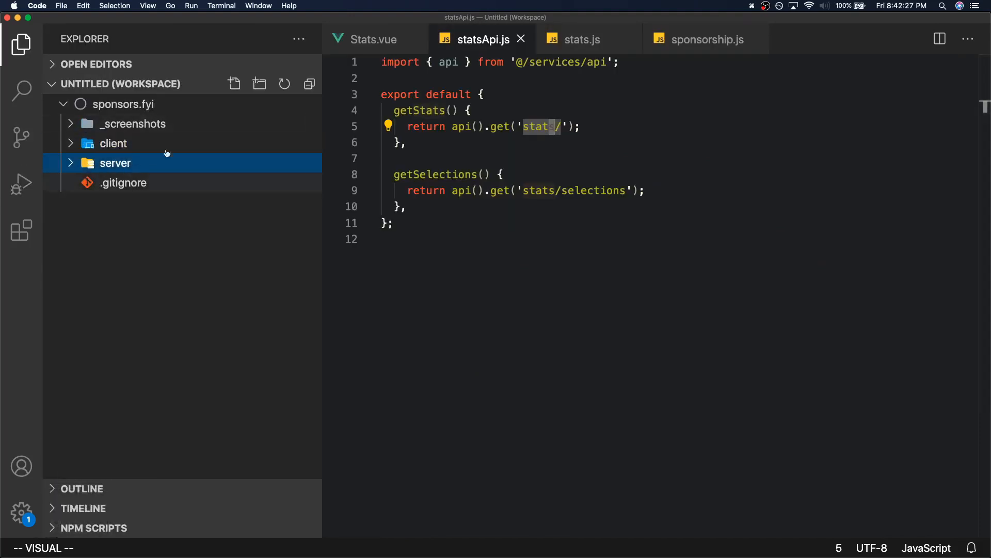
mouse_move(167, 104)
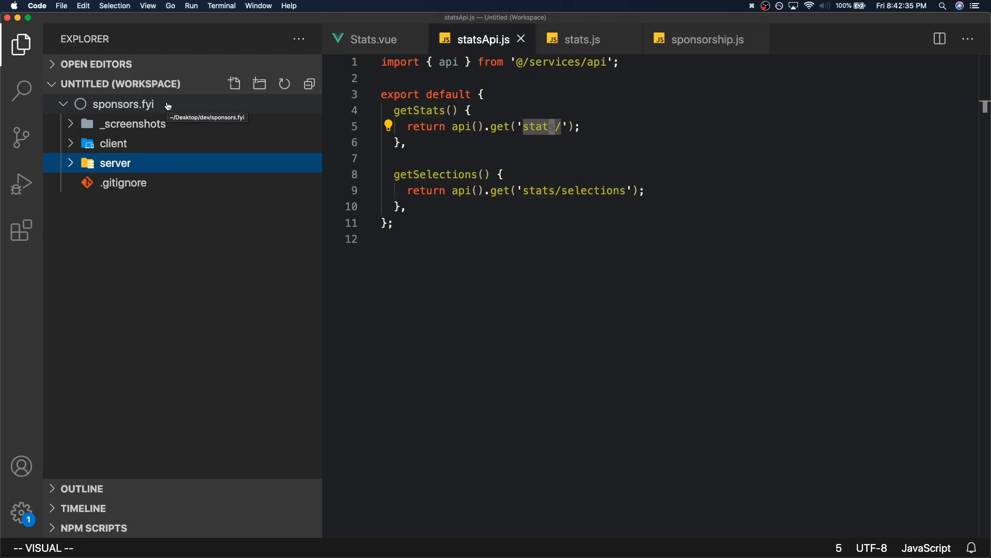
mouse_move(298, 139)
text(s)
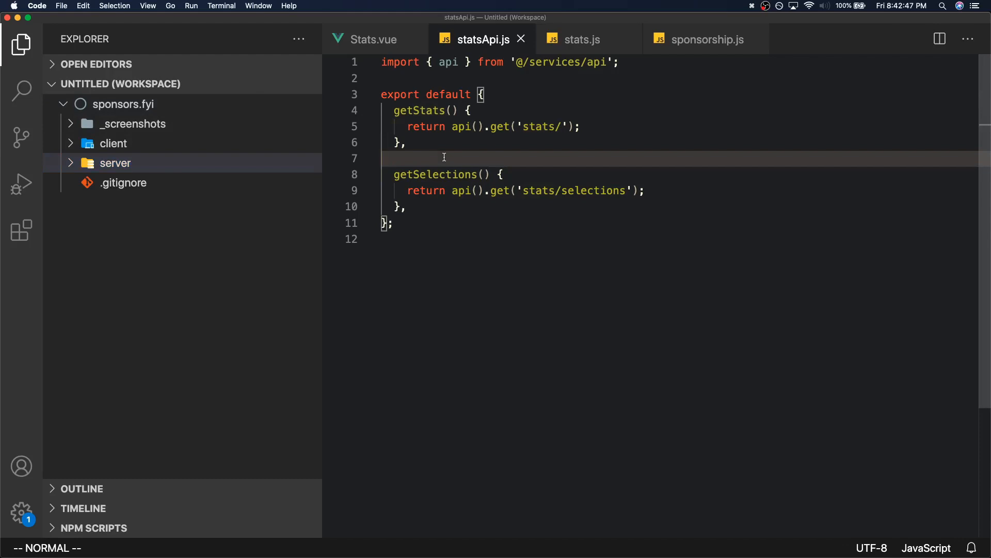
Step: Focus the editor before returning to Stats.vue with the sidebar hidden
click(370, 39)
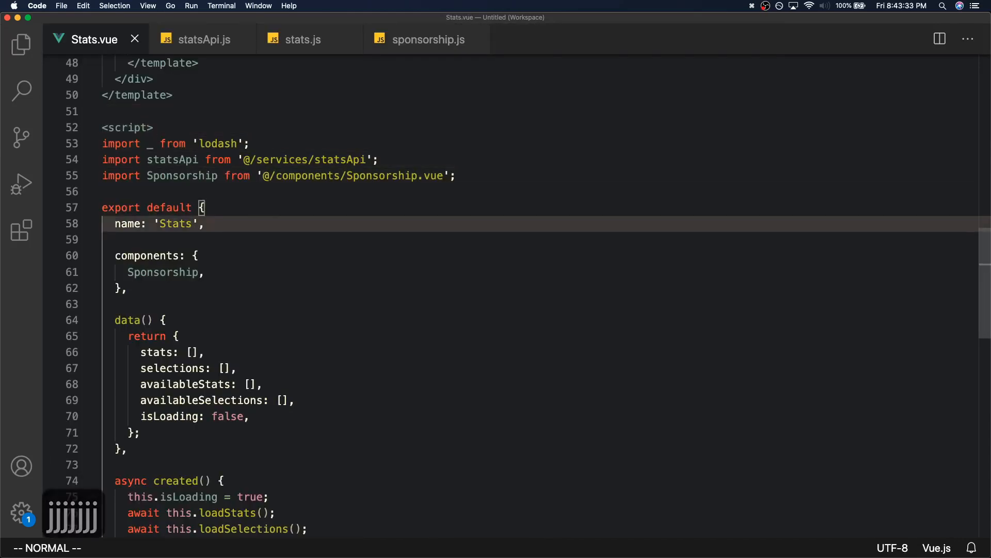
Step: Show the installed extensions list in the Activity Bar beside settings.json
click(21, 229)
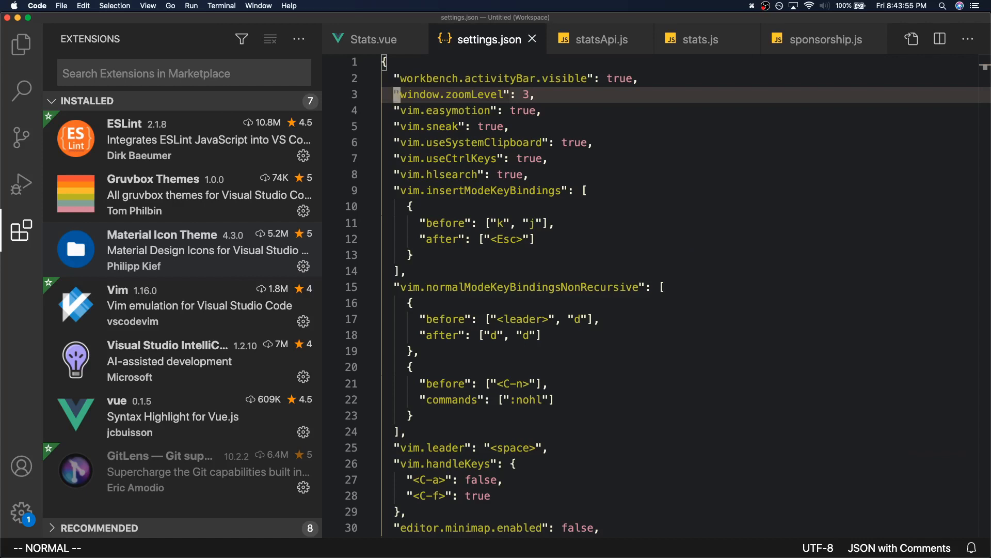
Step: Toggle the Explorer sidebar back on while returning to Stats.vue
key(cmd+b)
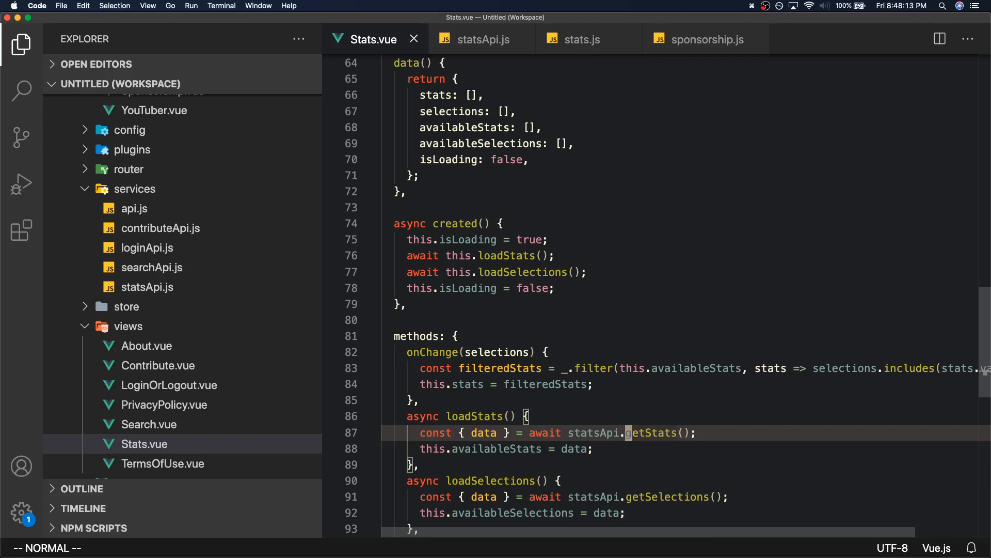
mouse_move(681, 46)
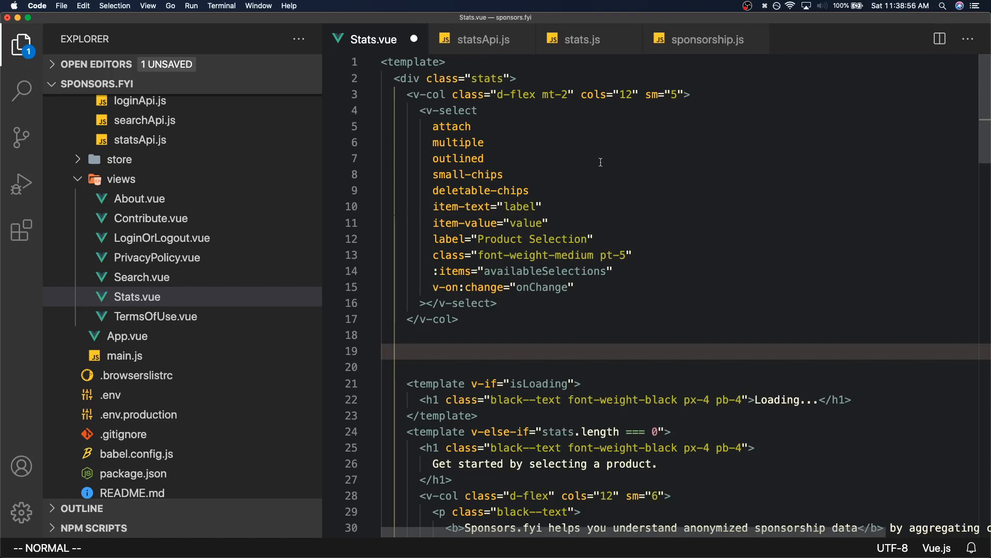
Step: Scroll through the Stats.vue template before moving on to statsApi.js
click(486, 324)
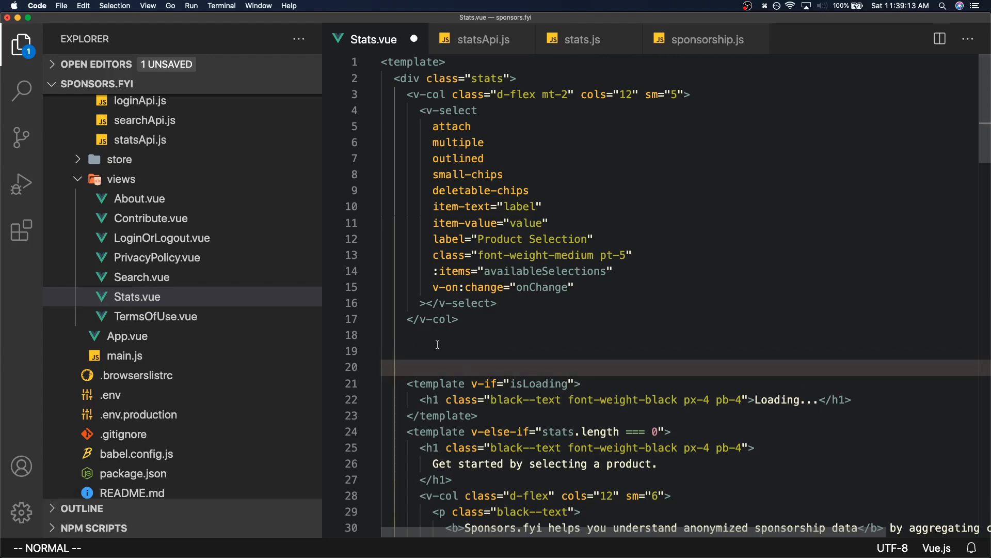
mouse_move(441, 303)
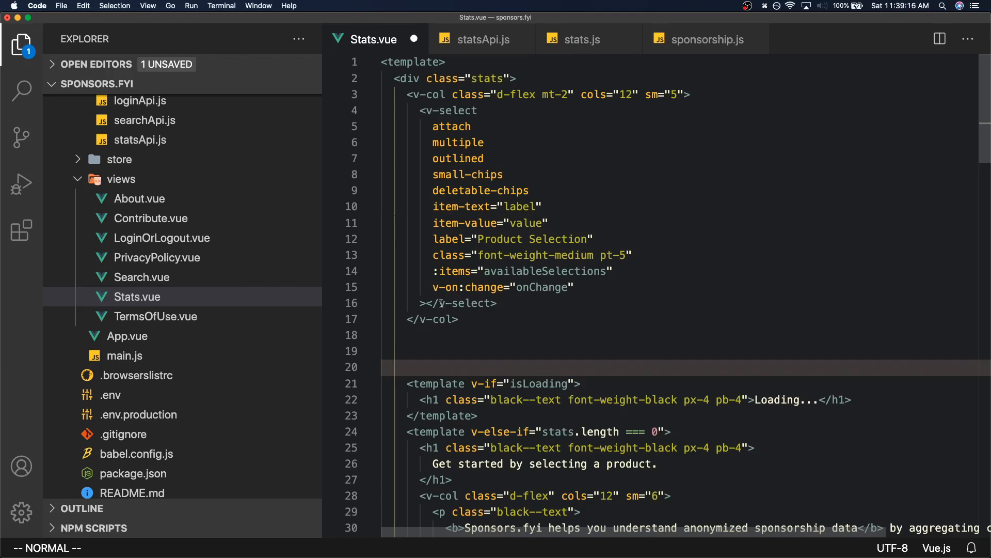
scroll(down, 3)
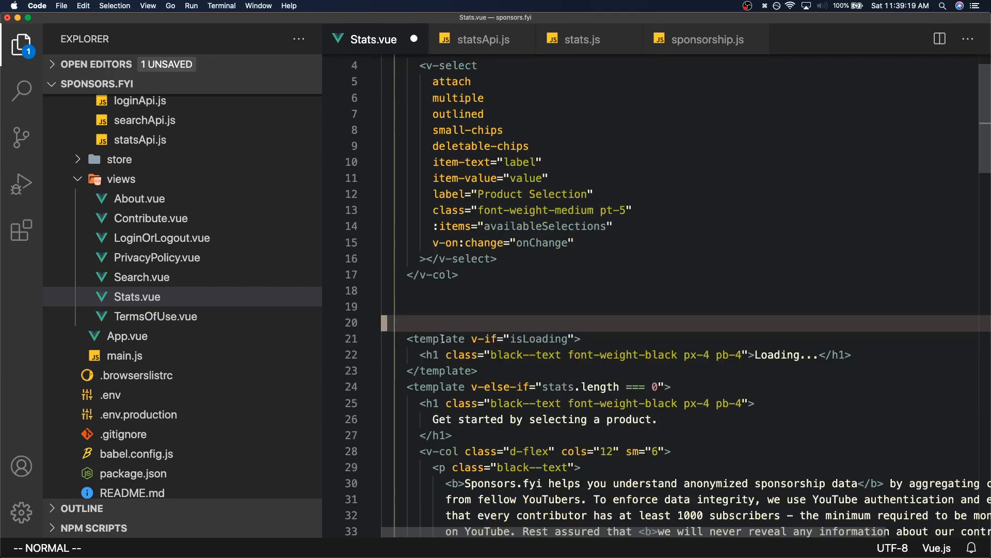
scroll(down, 3)
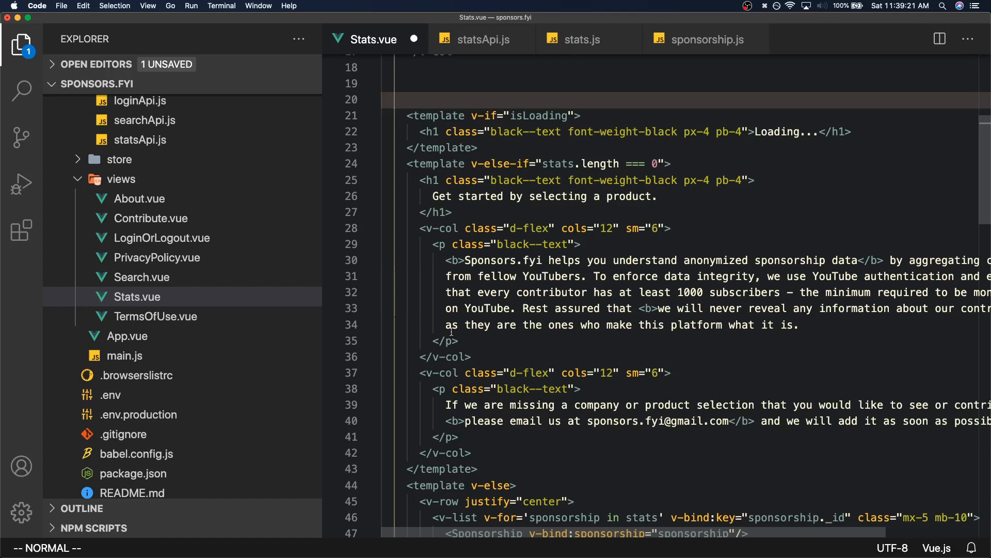
mouse_move(451, 63)
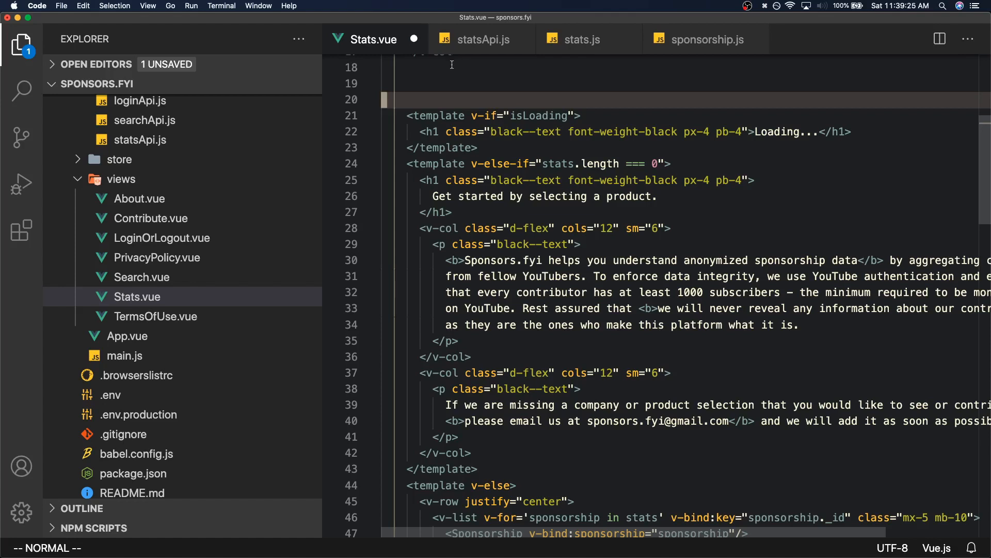
click(481, 40)
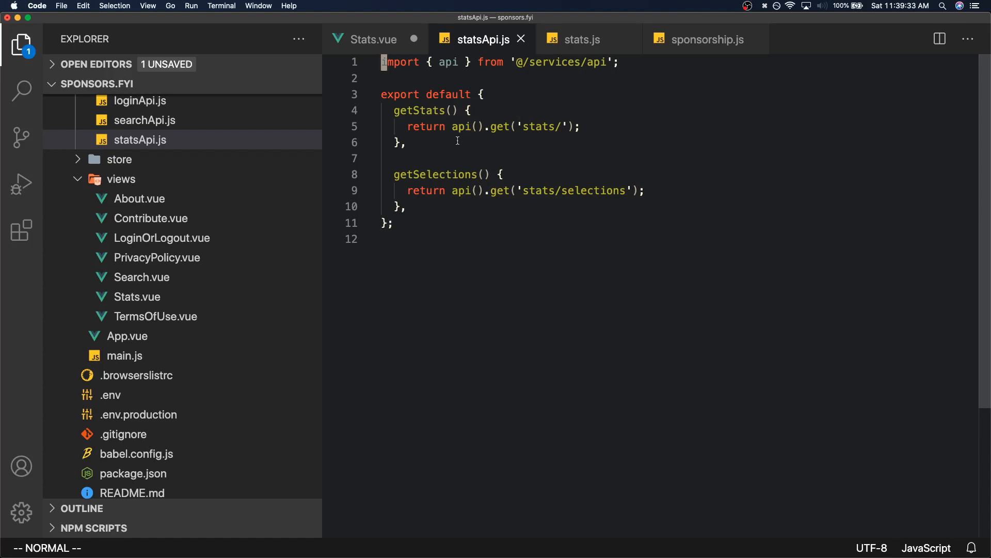
Step: Move from statsApi.js to the server stats.js routes file to duplicate its GET '/' handler
click(399, 143)
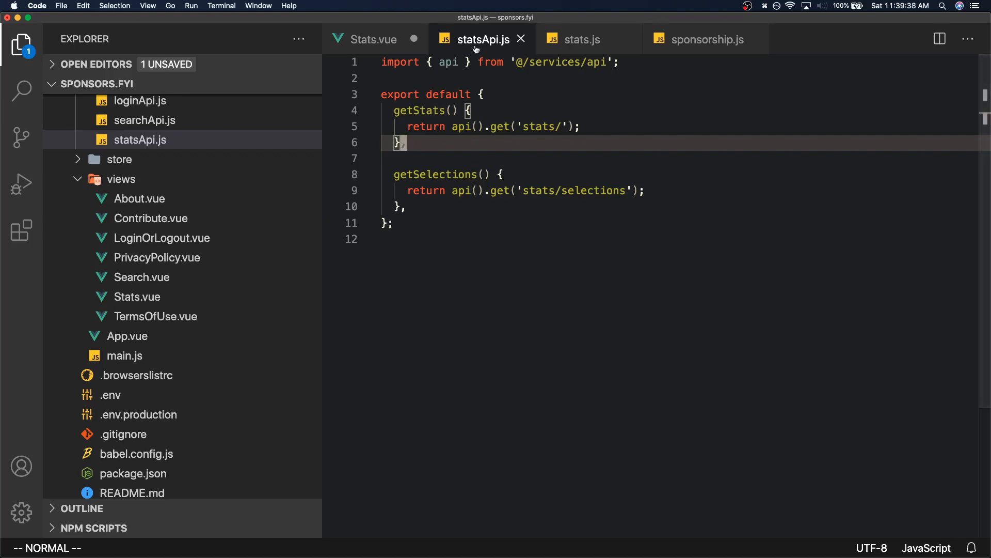
click(579, 39)
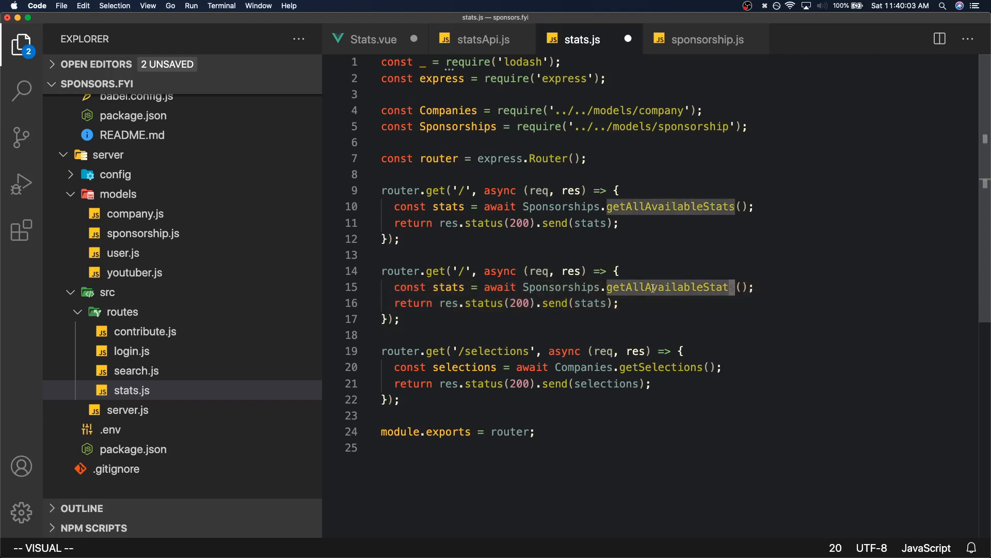
Step: Step through sponsorship.js, stats.js and Stats.vue, ending on the client statsApi.js service
click(706, 39)
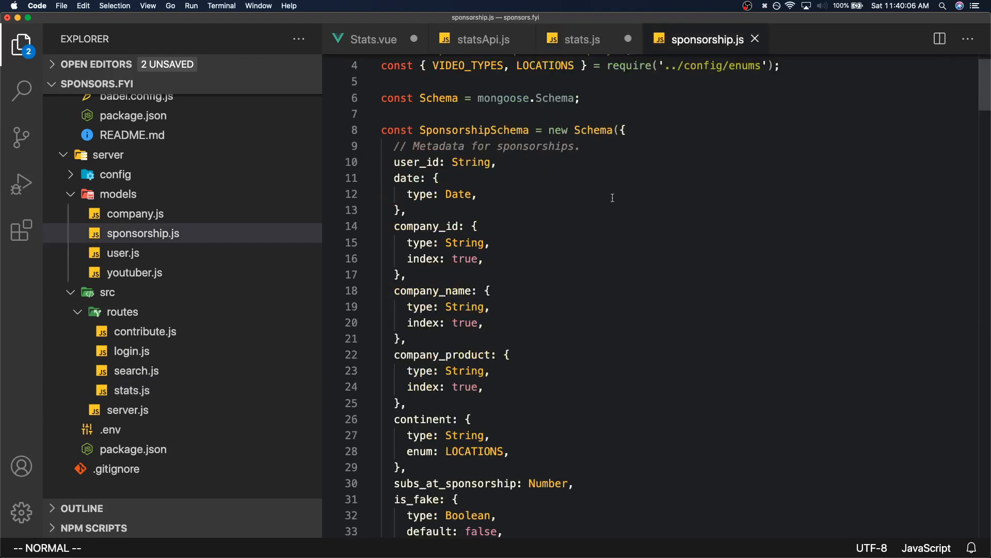
click(579, 39)
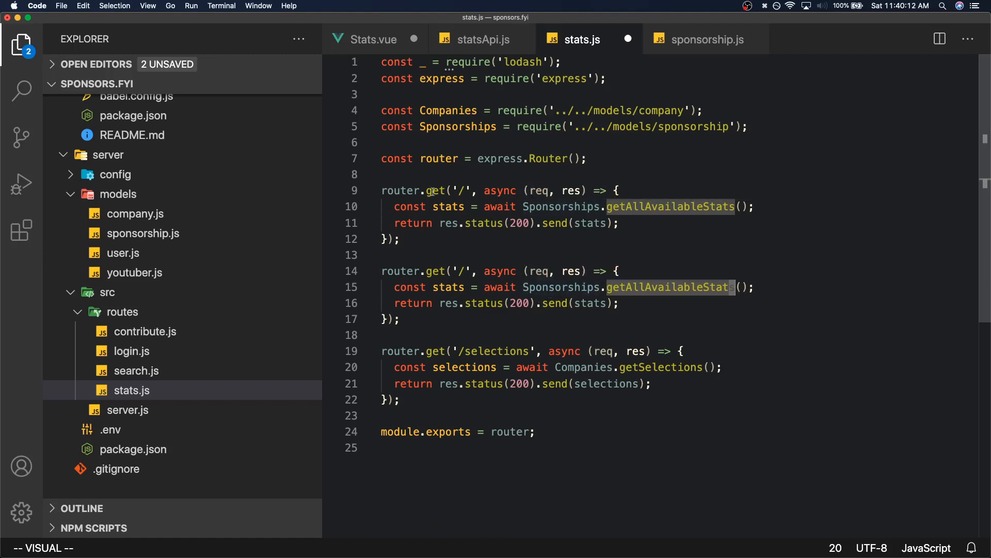
click(371, 39)
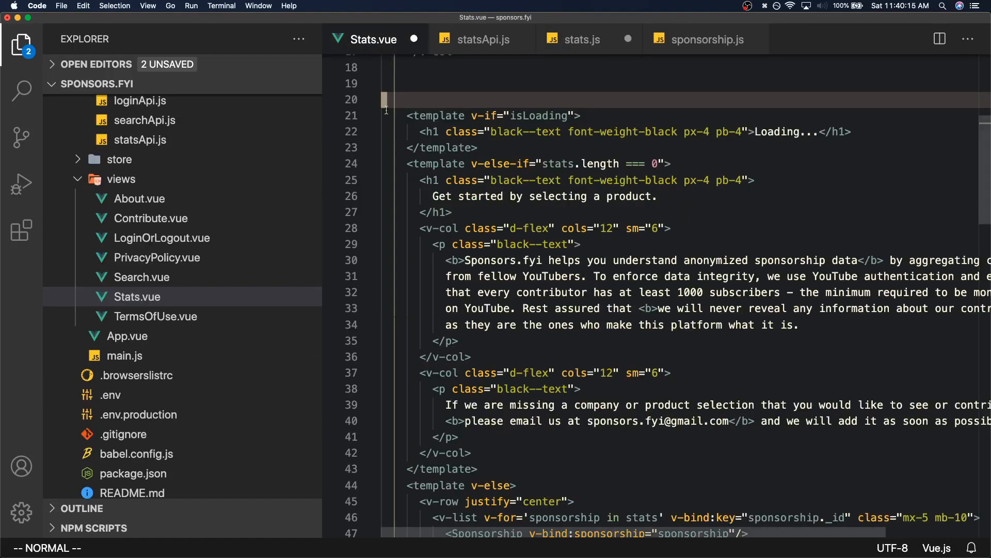
click(703, 39)
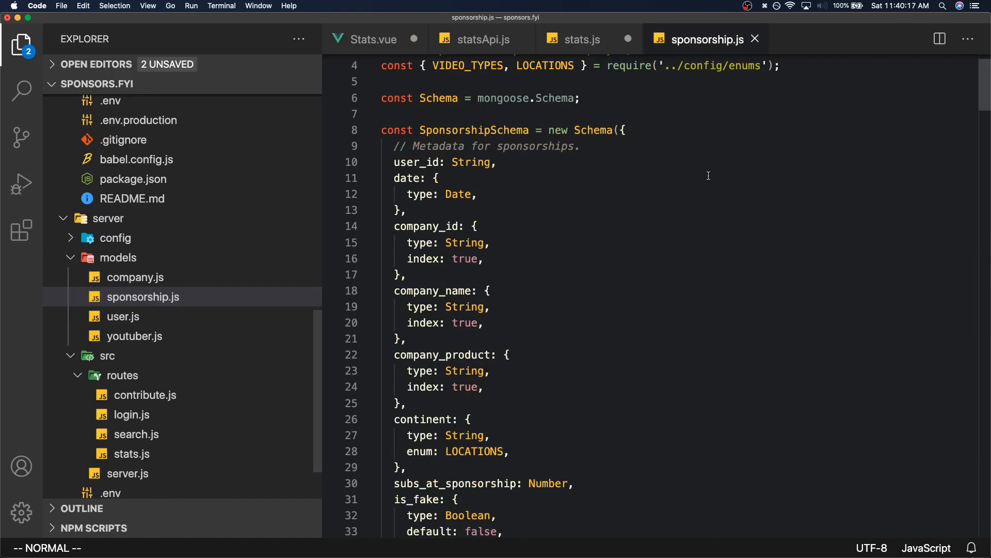
click(482, 39)
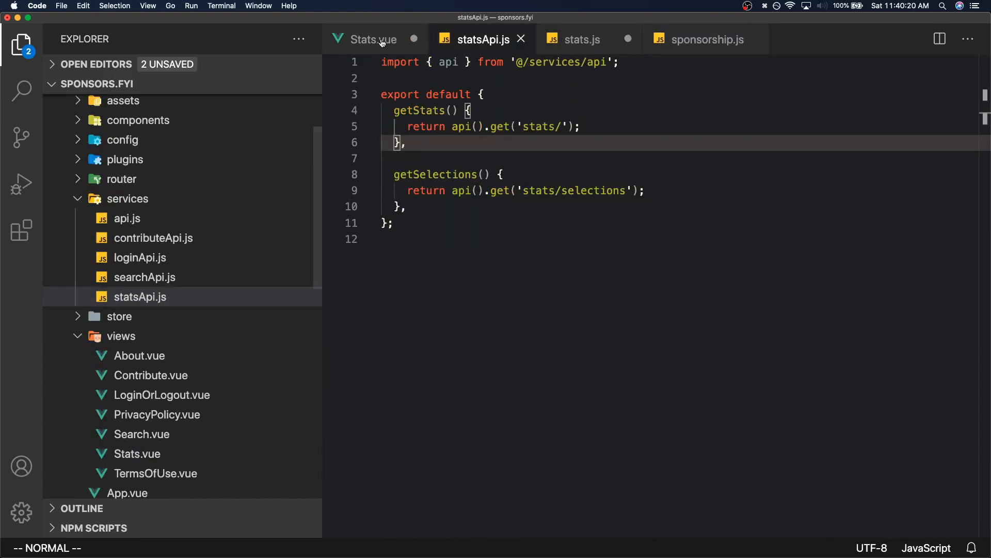
Step: Pass through Stats.vue, stats.js and sponsorship.js while arranging them front end to back end
click(374, 39)
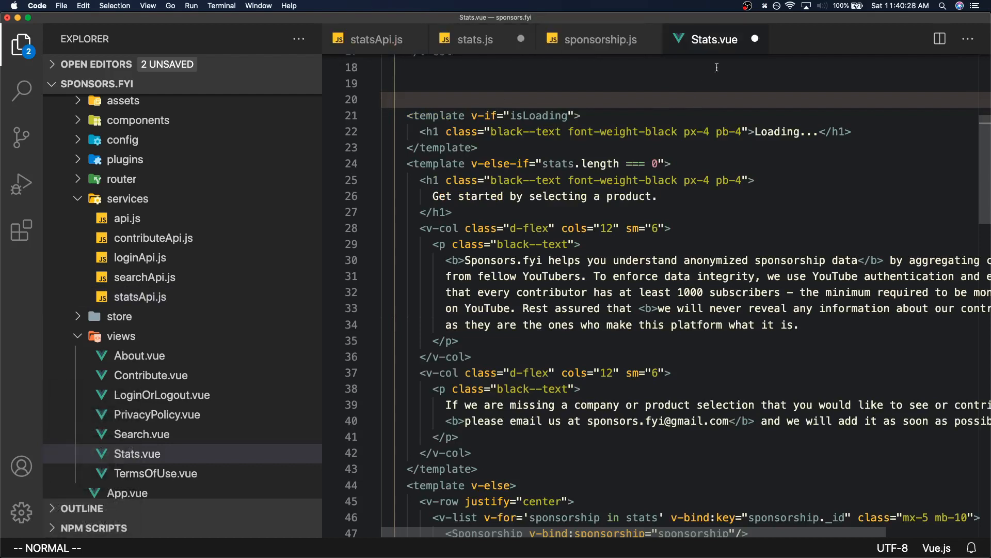
click(597, 39)
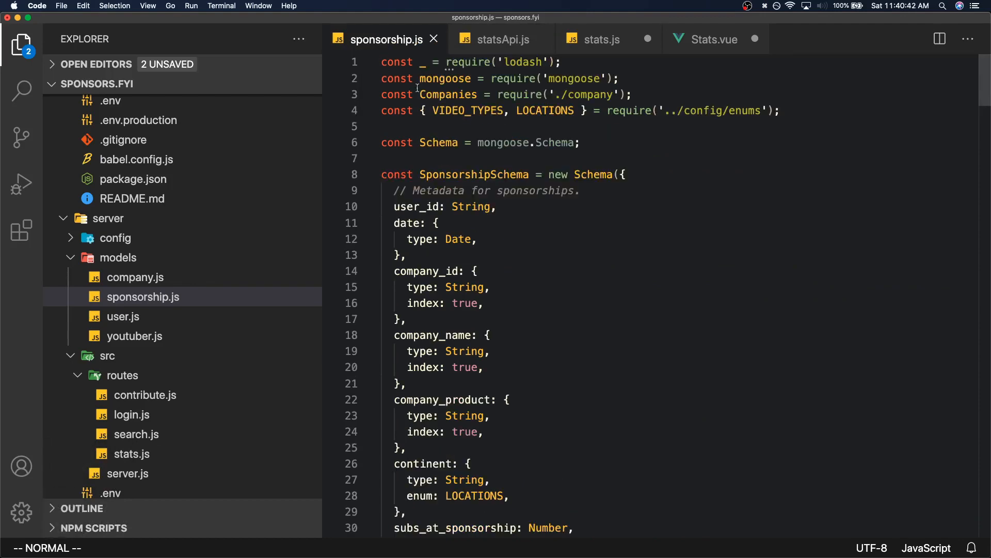
click(599, 39)
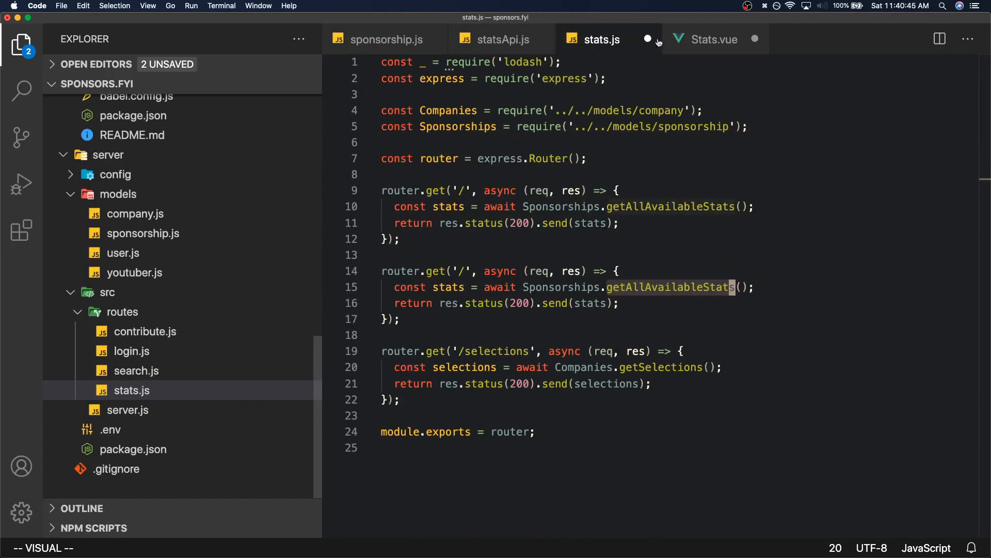
click(713, 39)
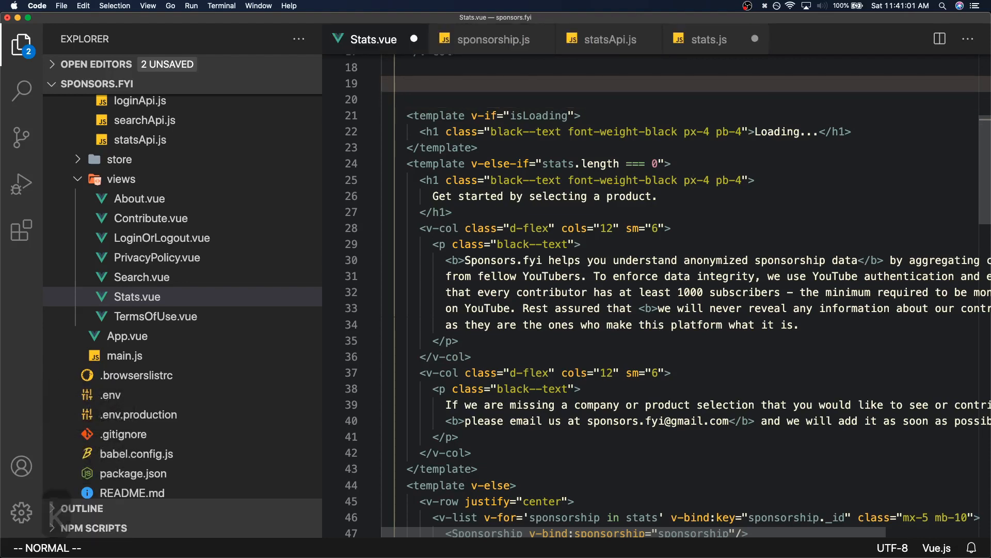
click(704, 39)
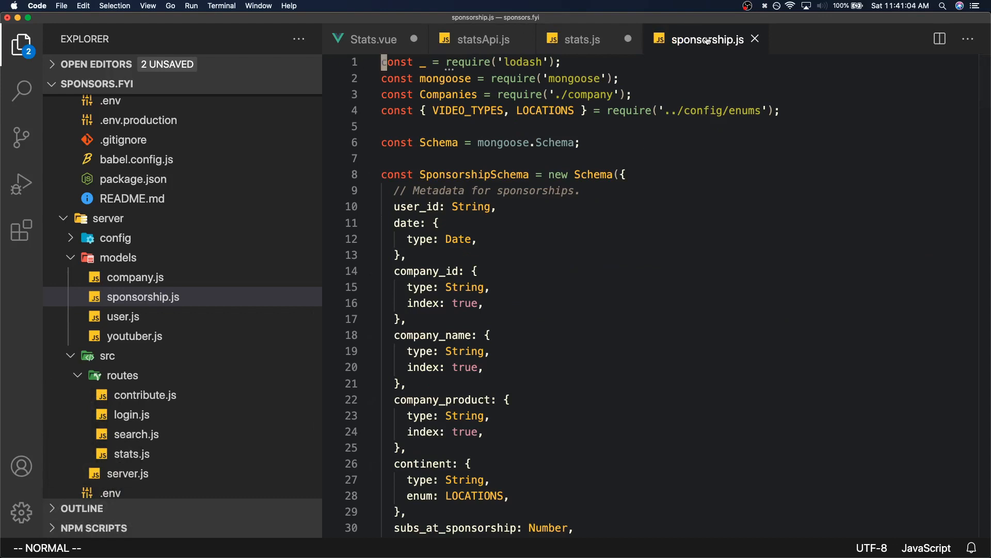
mouse_move(704, 40)
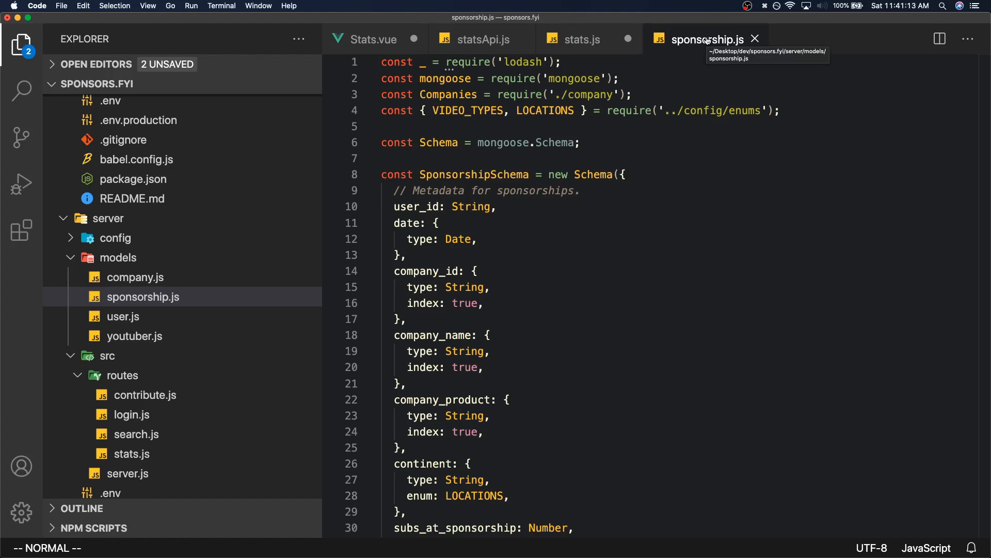
mouse_move(345, 50)
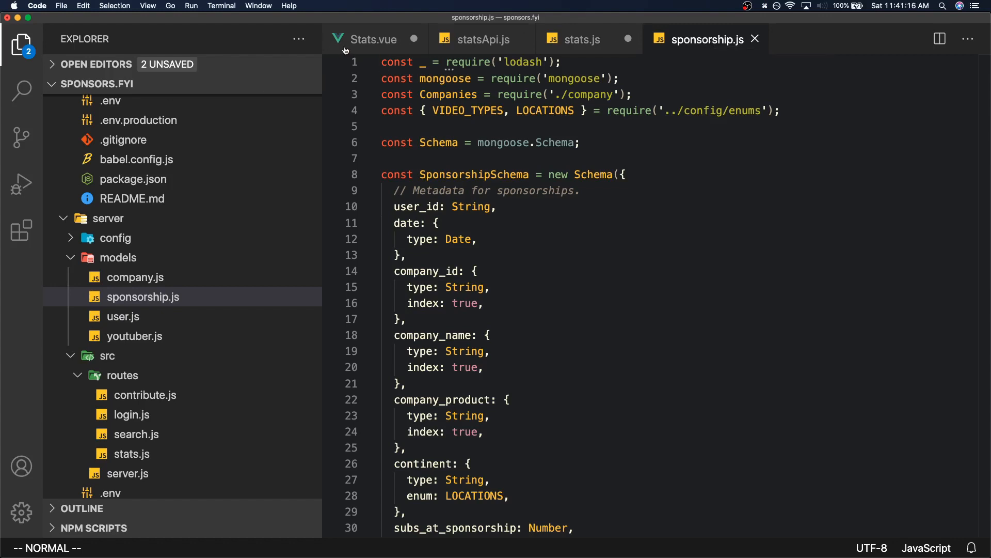
Step: View the vue-template App.vue, toggle the panel, then move to statsApi.js with getStats and getSelections
click(373, 39)
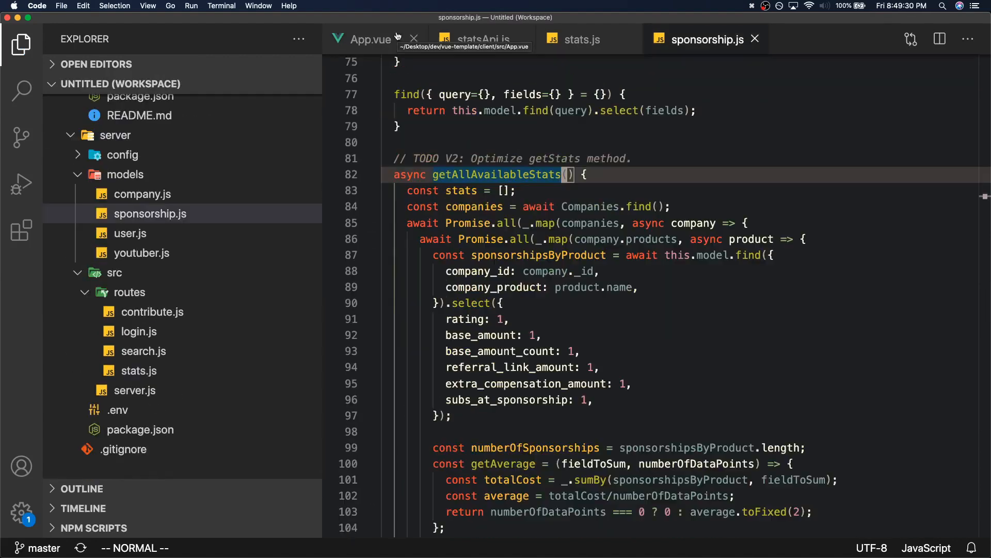
click(367, 40)
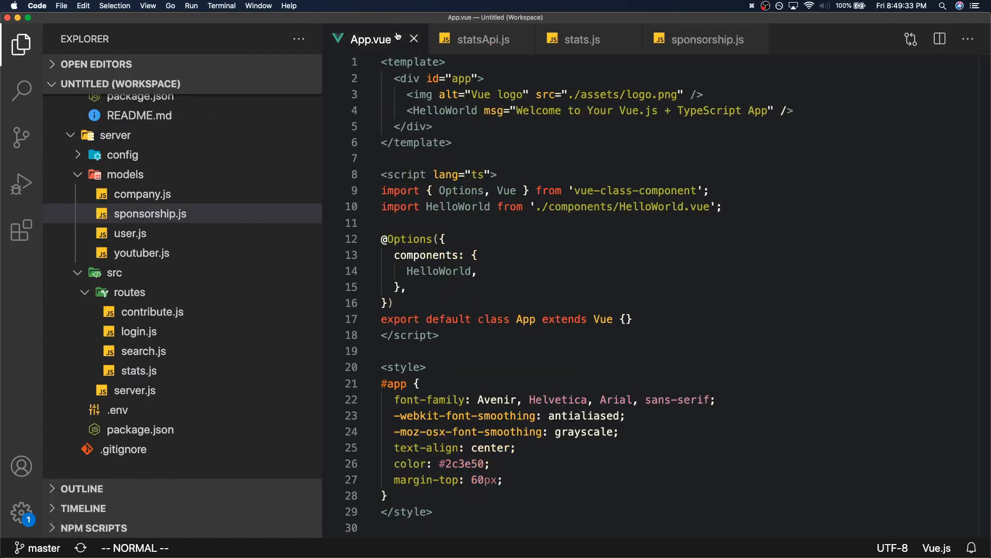
mouse_move(369, 40)
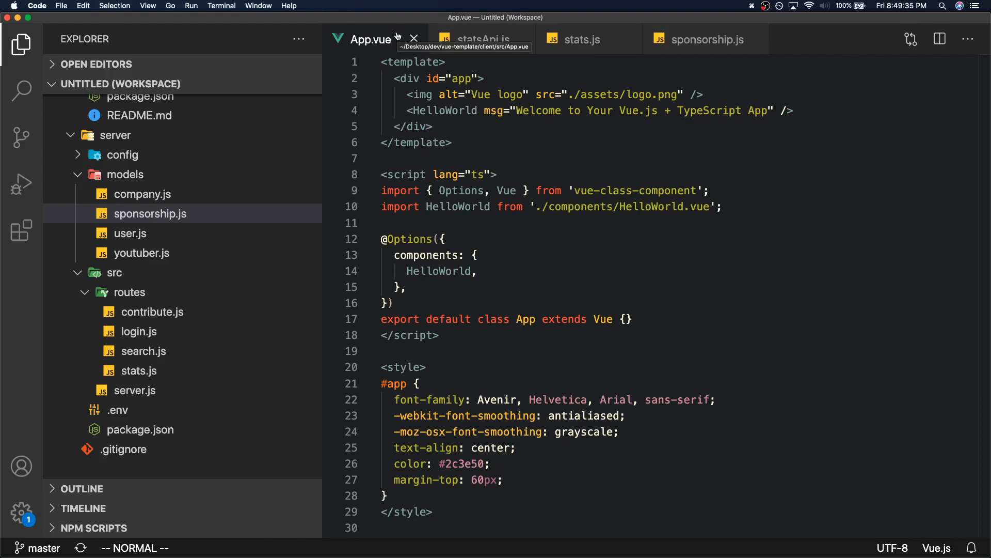
scroll(down, 3)
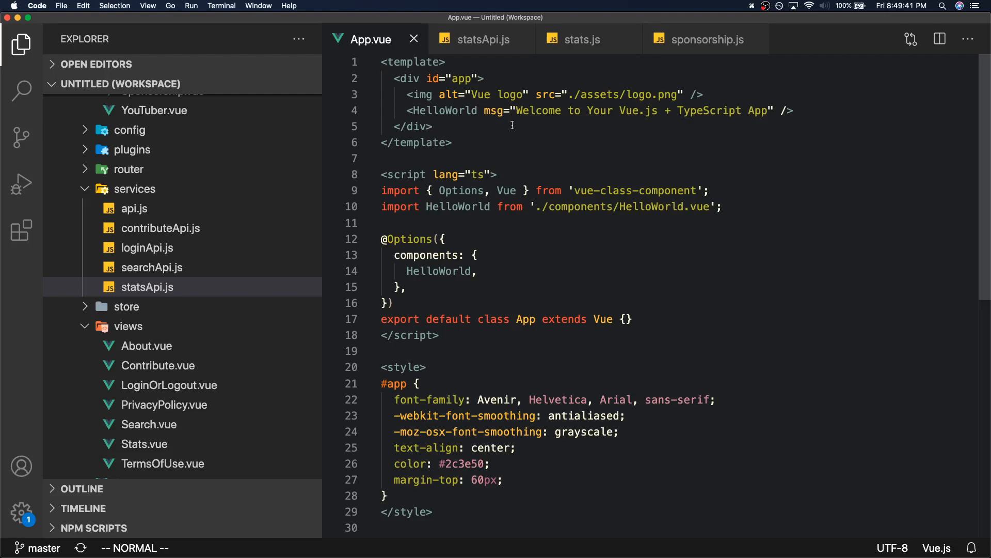
key(cmd+j)
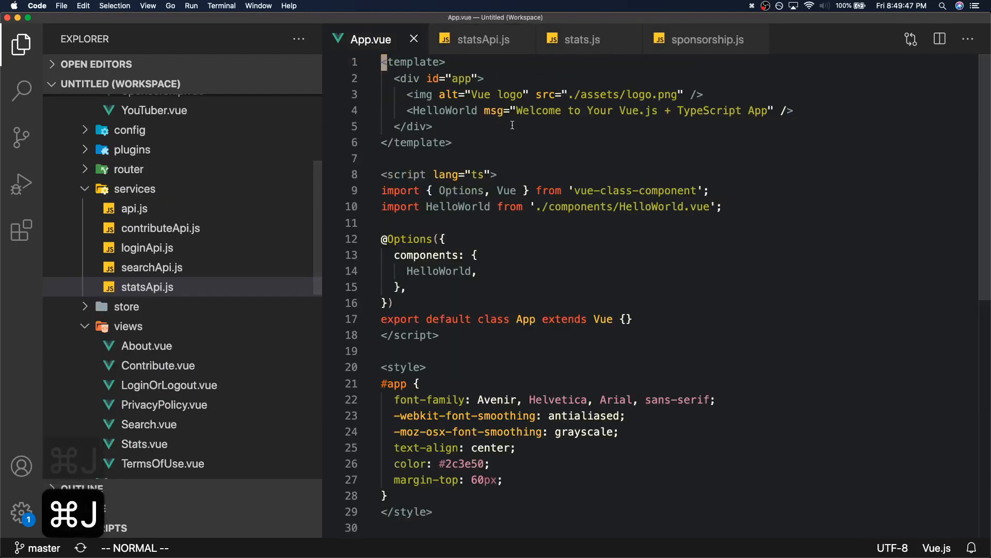
click(482, 39)
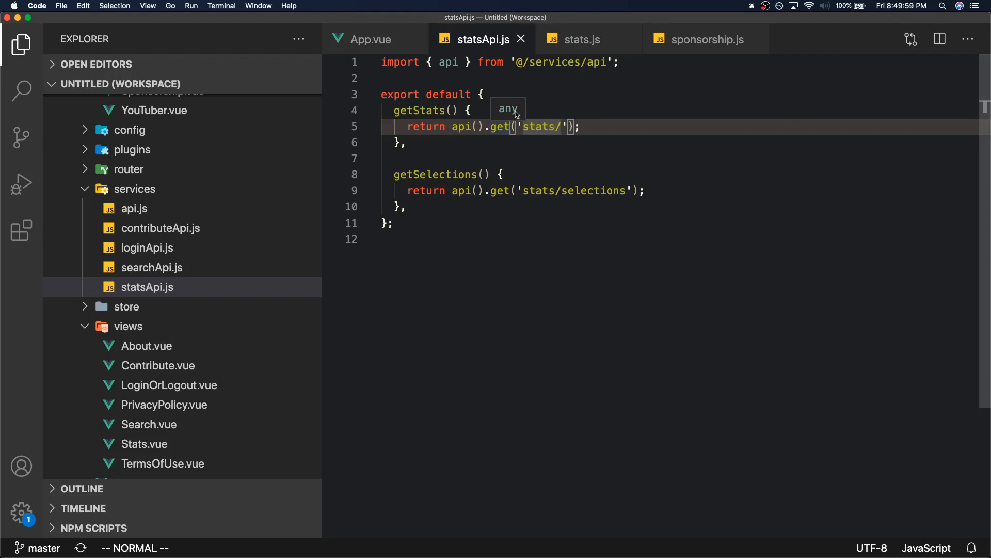
Step: Return to Stats.vue in sponsors.fyi and show the installed extensions (ESLint, Vim, Material Icon Theme)
click(370, 39)
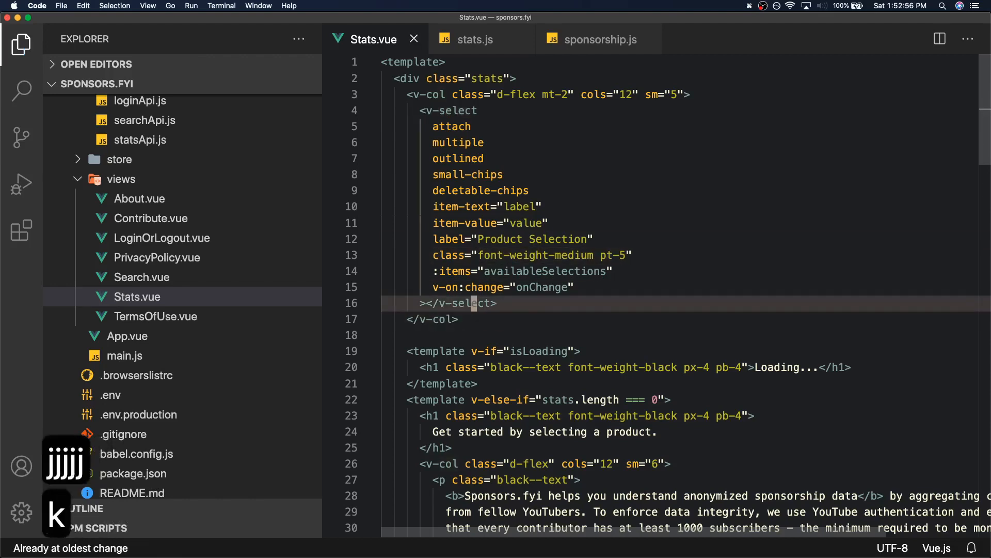
click(468, 126)
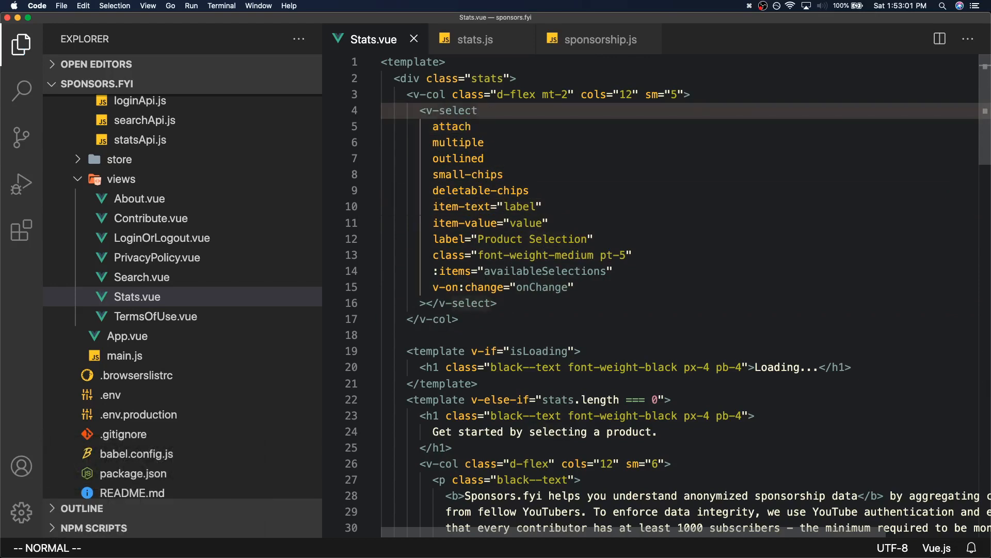
click(20, 229)
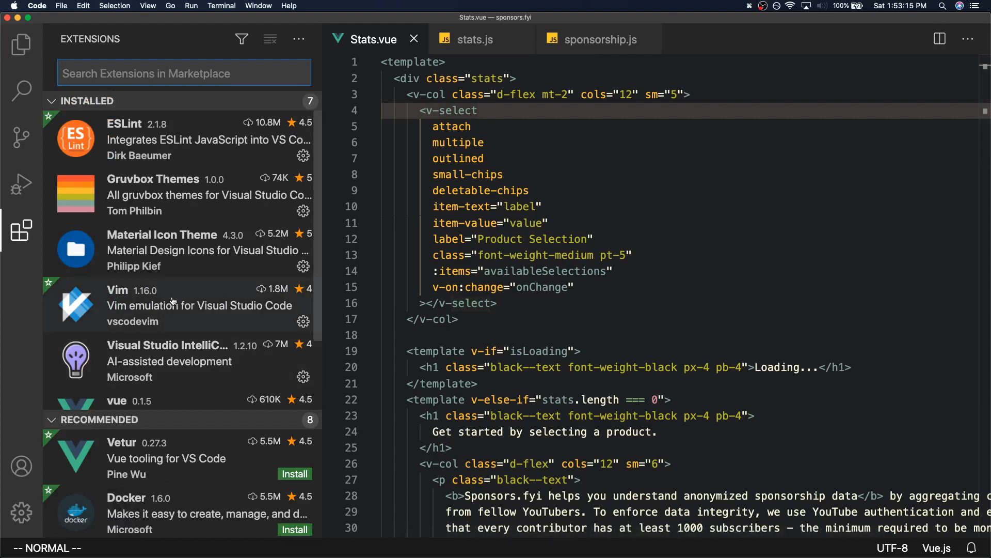
mouse_move(170, 306)
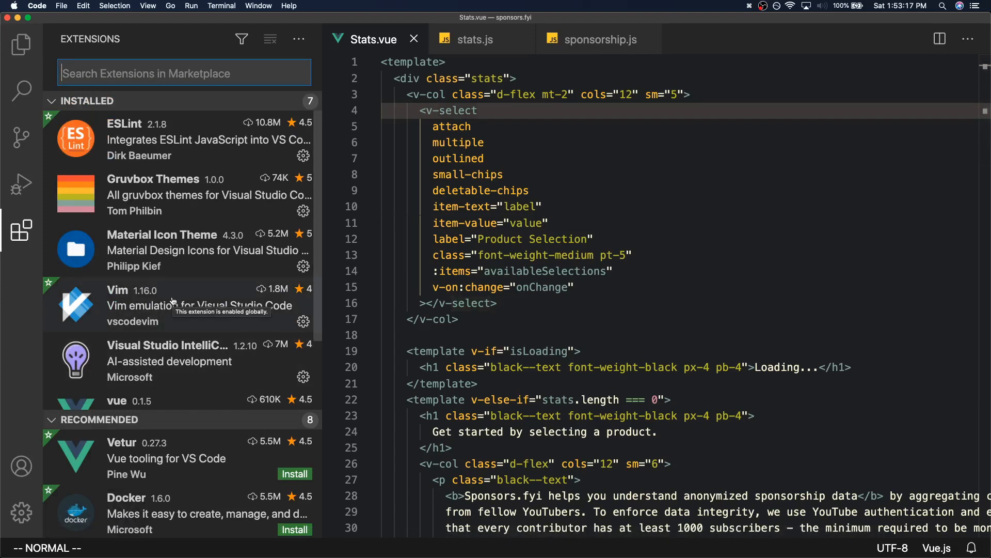
mouse_move(472, 172)
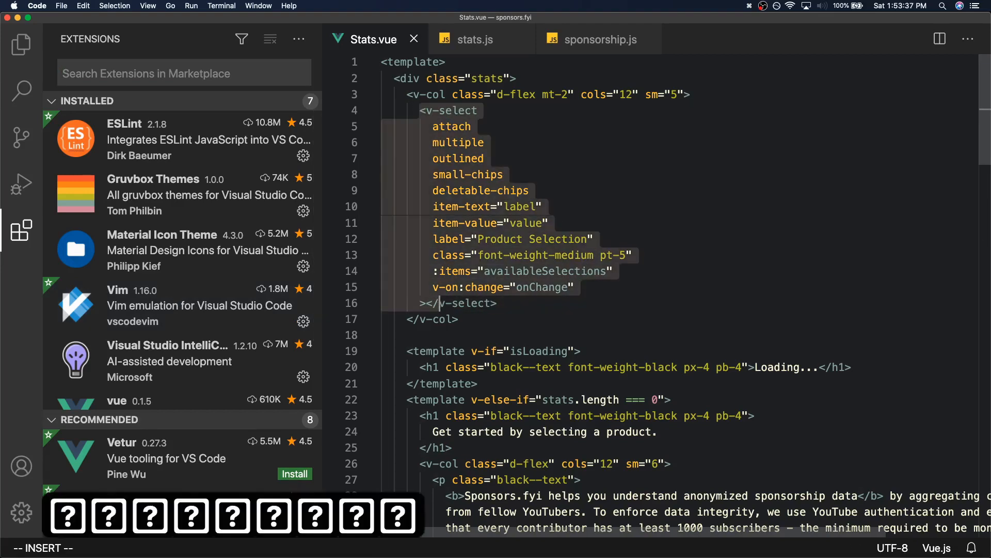
key(Escape)
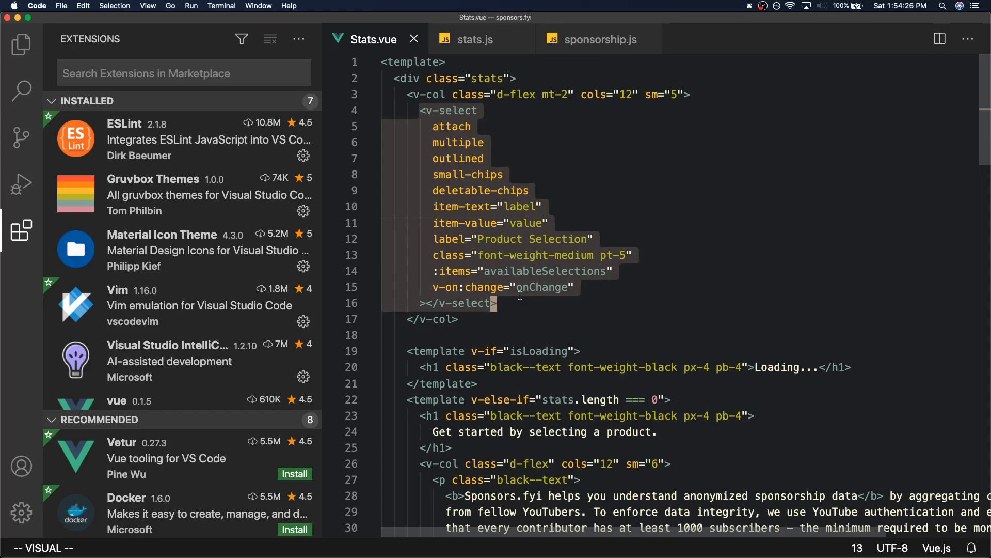
key(Escape)
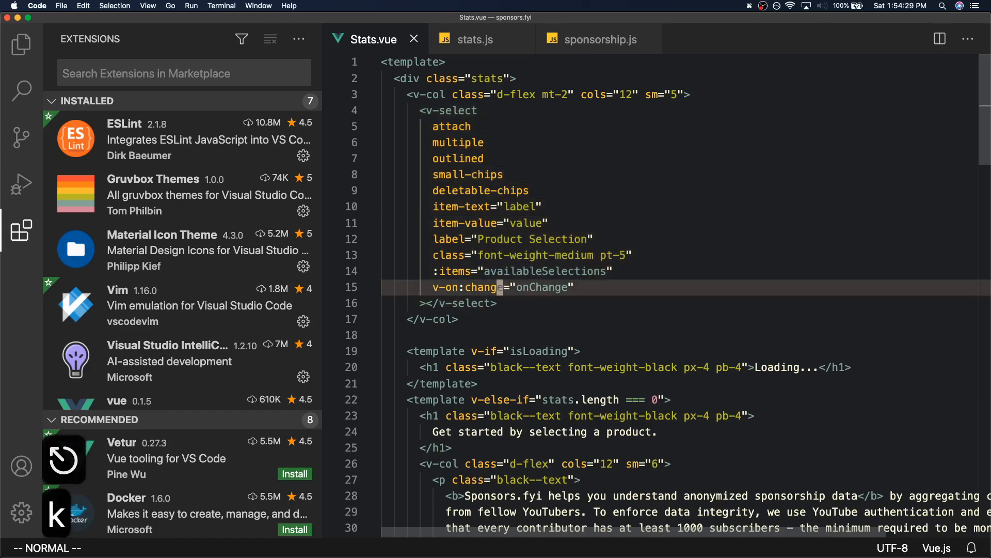
key(V)
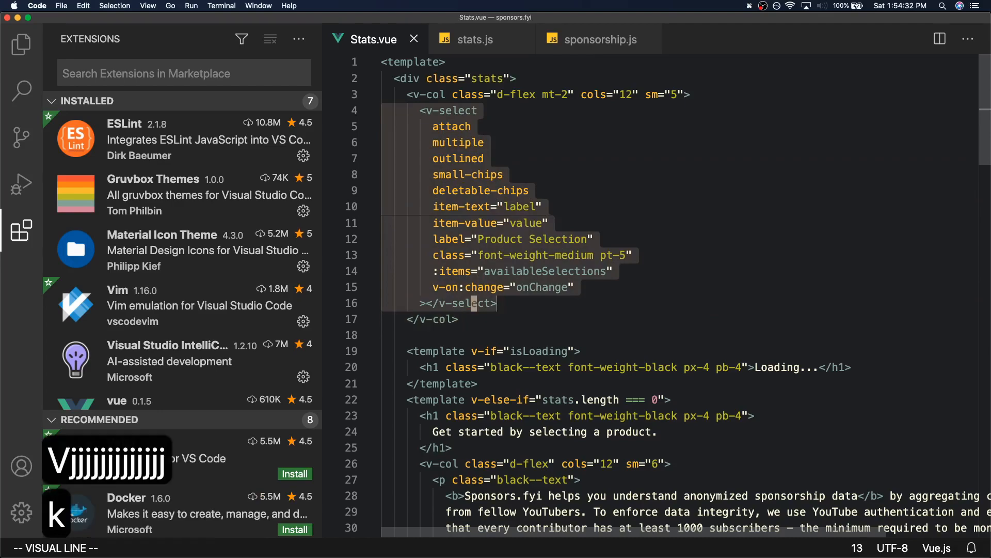
key(Escape)
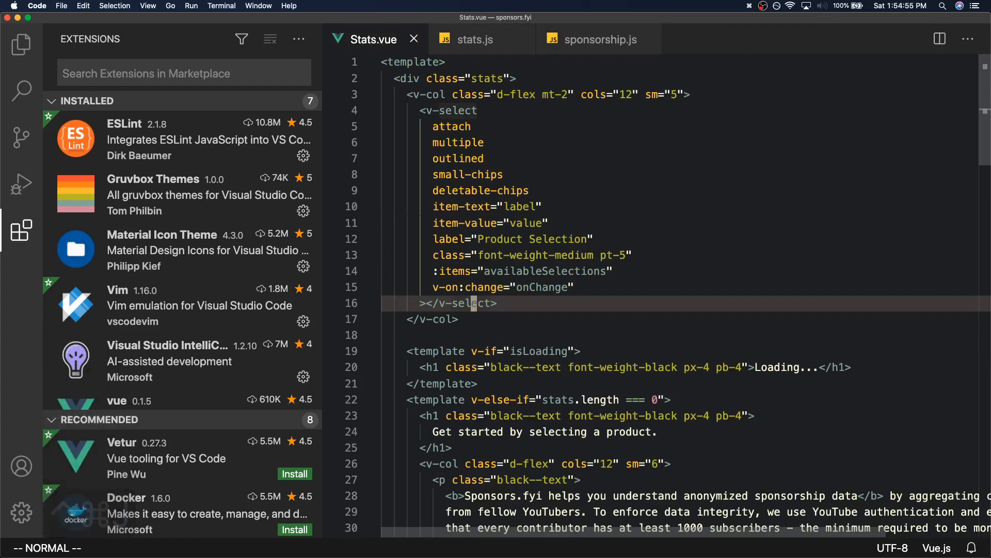
Step: Bring sponsorship.js to the front, show the Explorer file tree, then the installed Extensions list
click(598, 39)
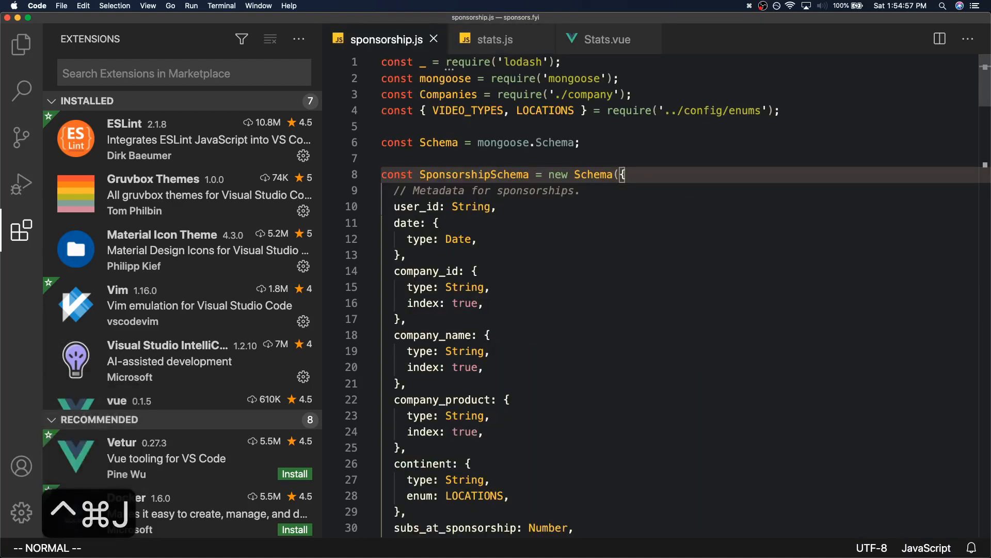
click(21, 44)
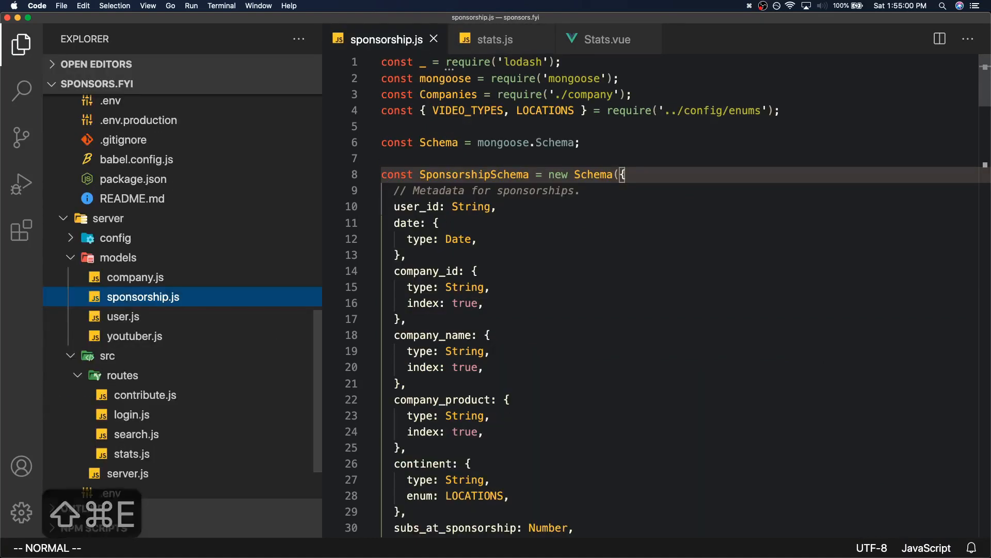
mouse_move(598, 39)
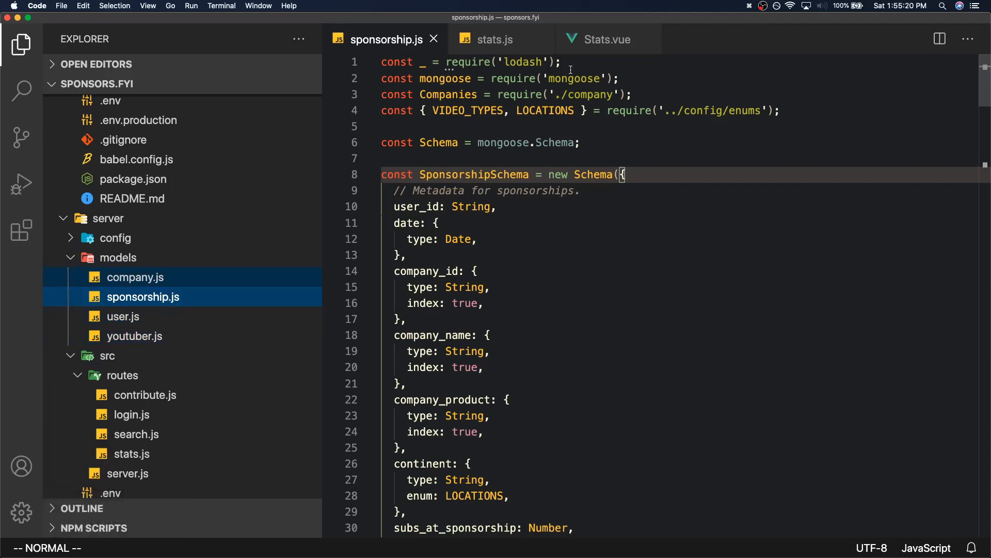
click(20, 229)
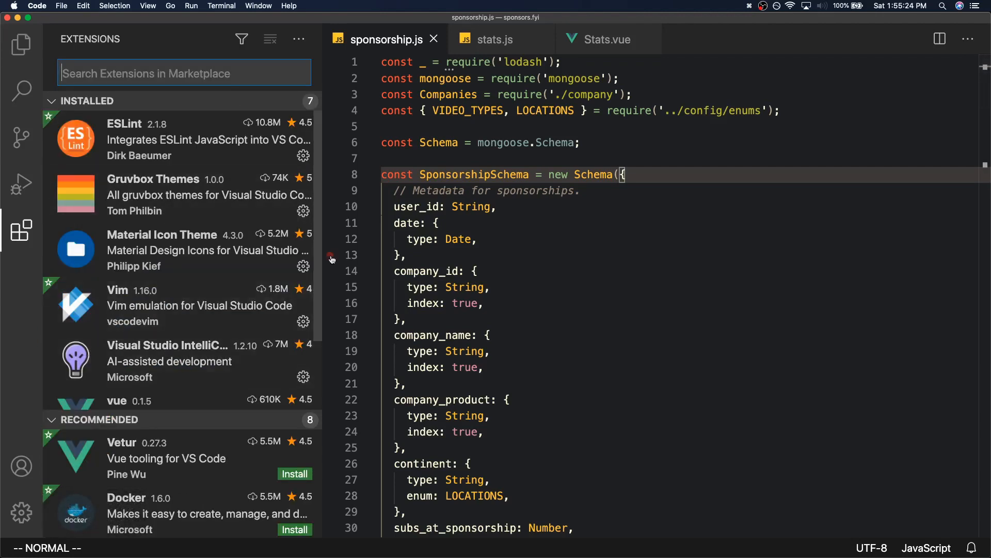
mouse_move(436, 270)
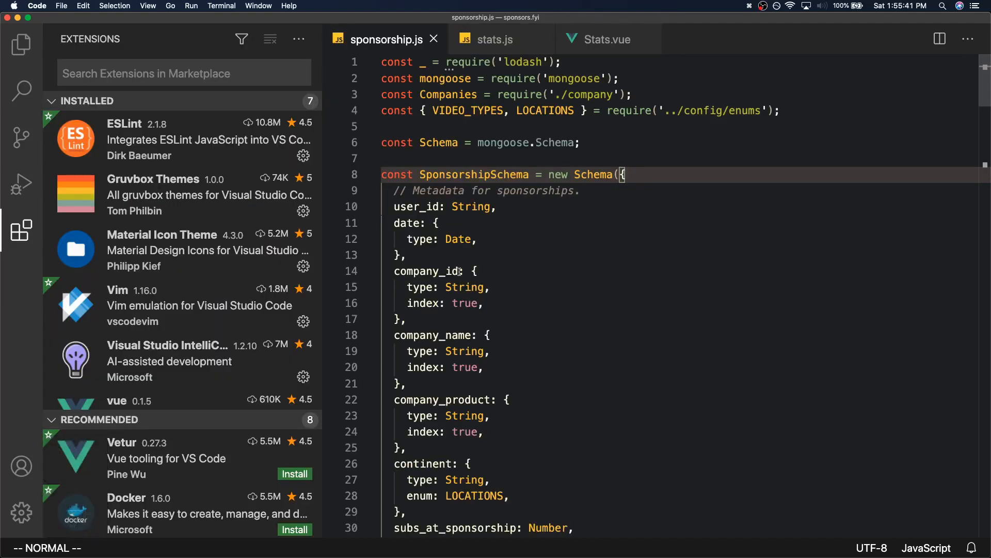
Step: From Explorer, move Stats.vue ahead so tabs run Stats.vue, stats.js, sponsorship.js
click(22, 45)
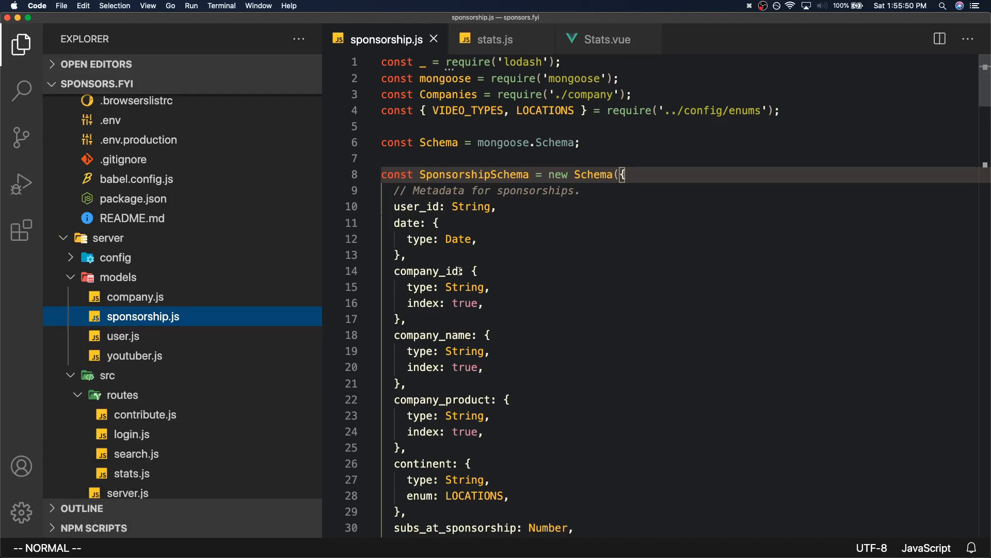
click(605, 39)
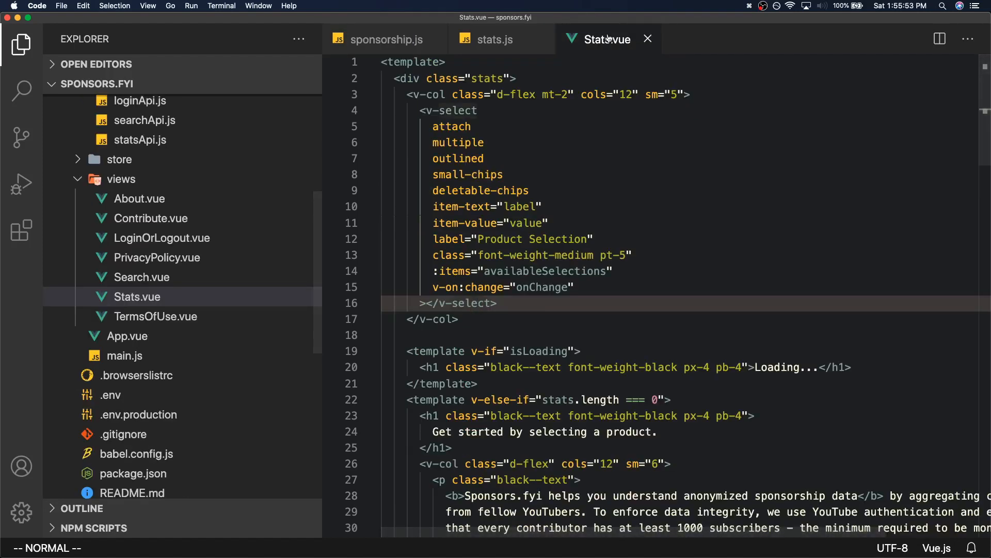
click(386, 39)
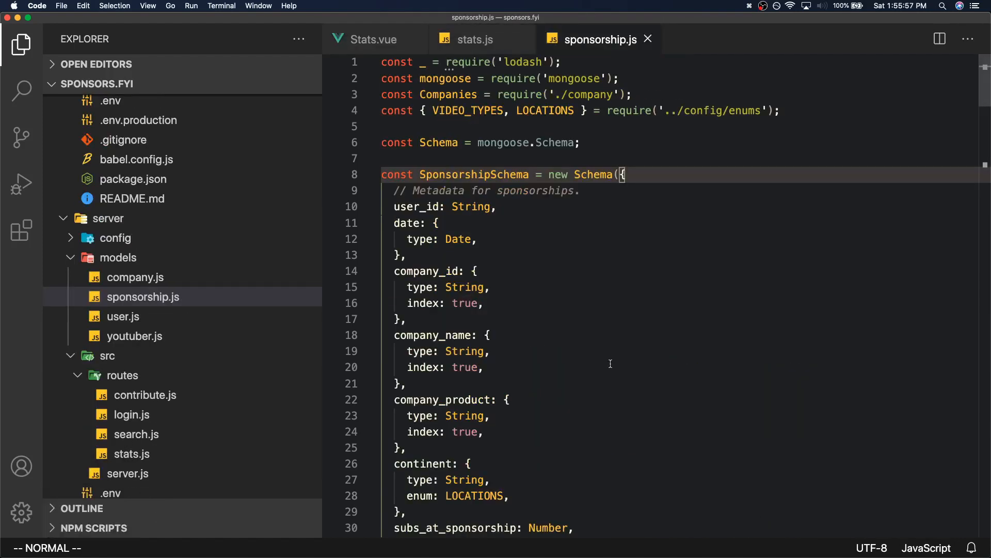